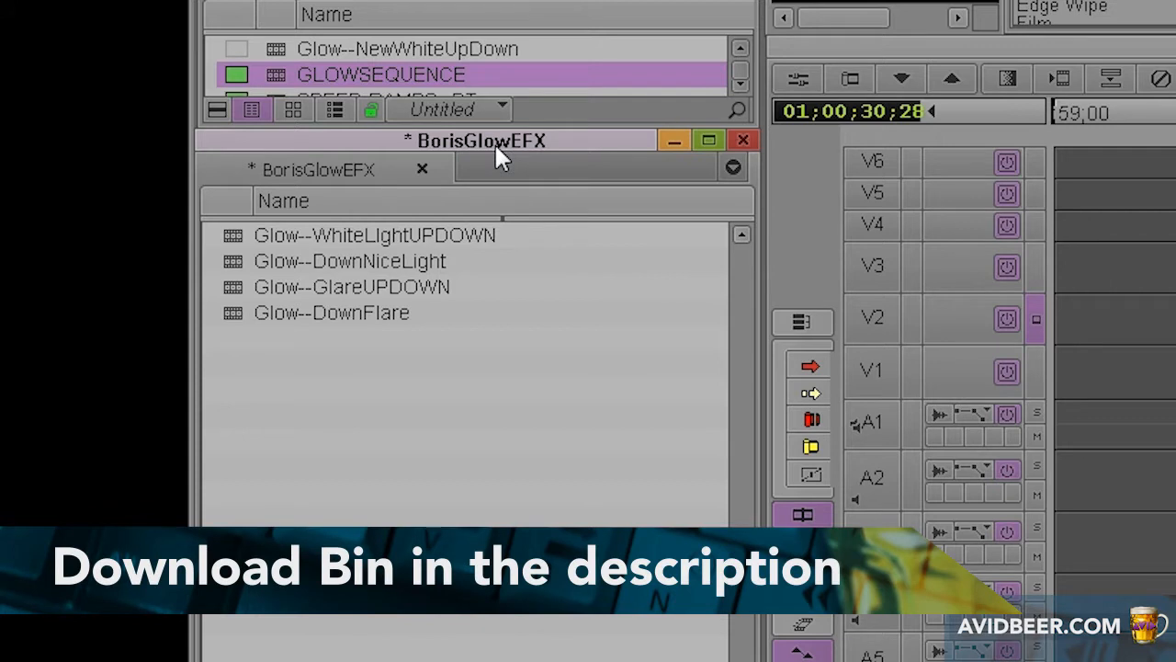
{"action": "mouse_move", "coordinate": [464, 421]}
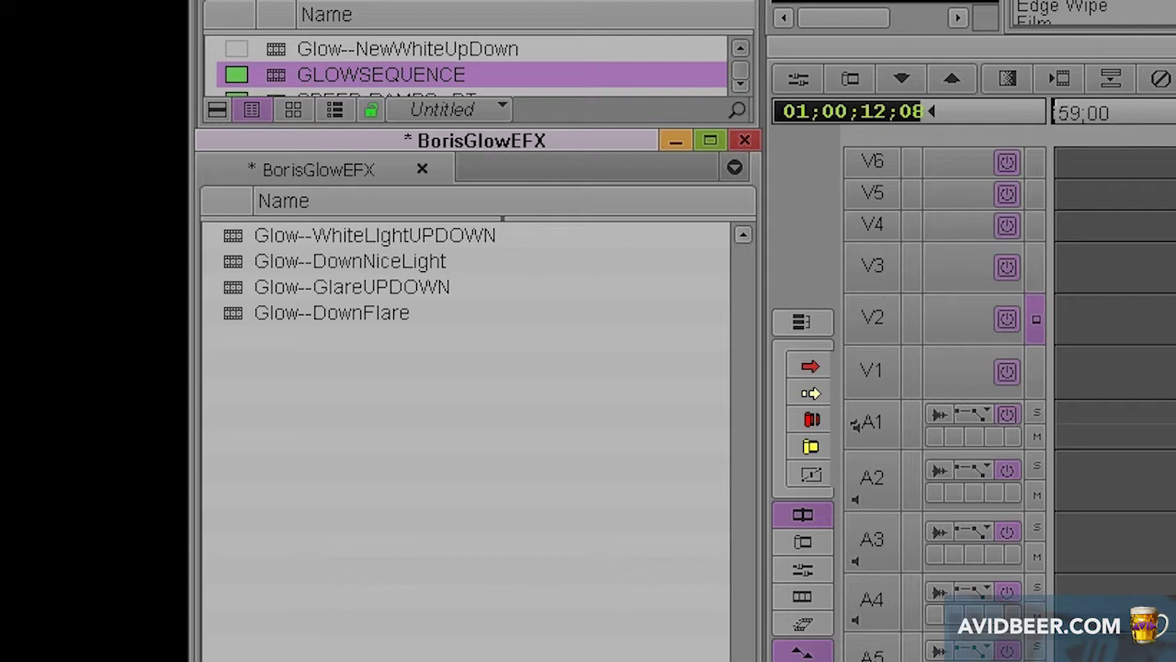
{"action": "mouse_move", "coordinate": [441, 378]}
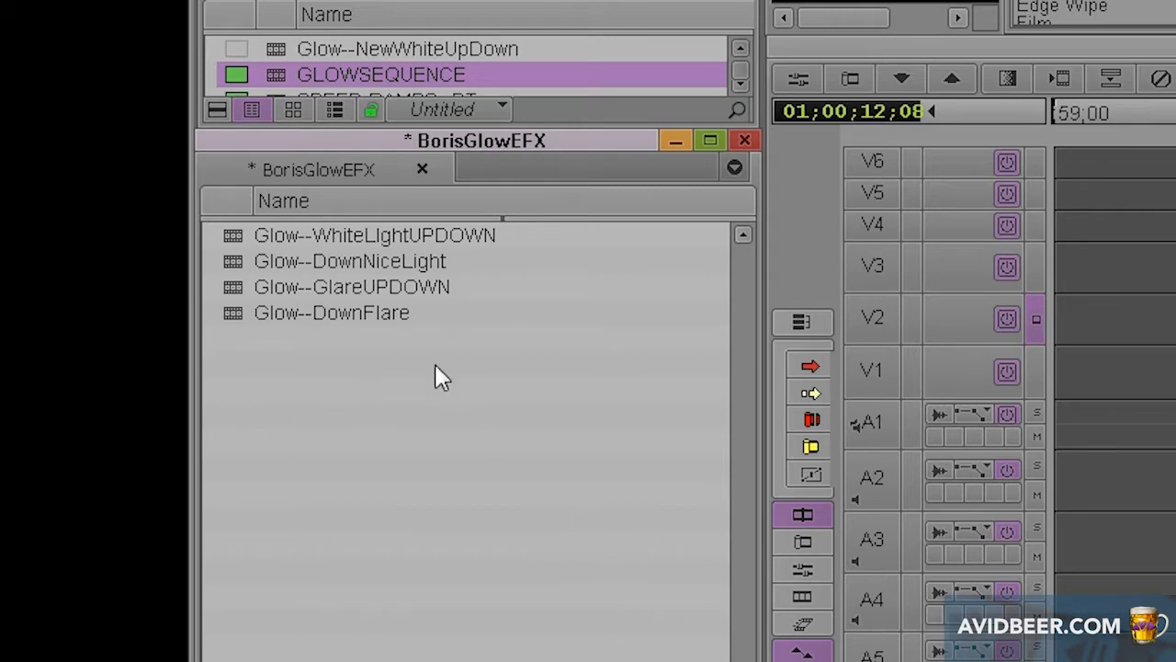
{"action": "mouse_move", "coordinate": [234, 317]}
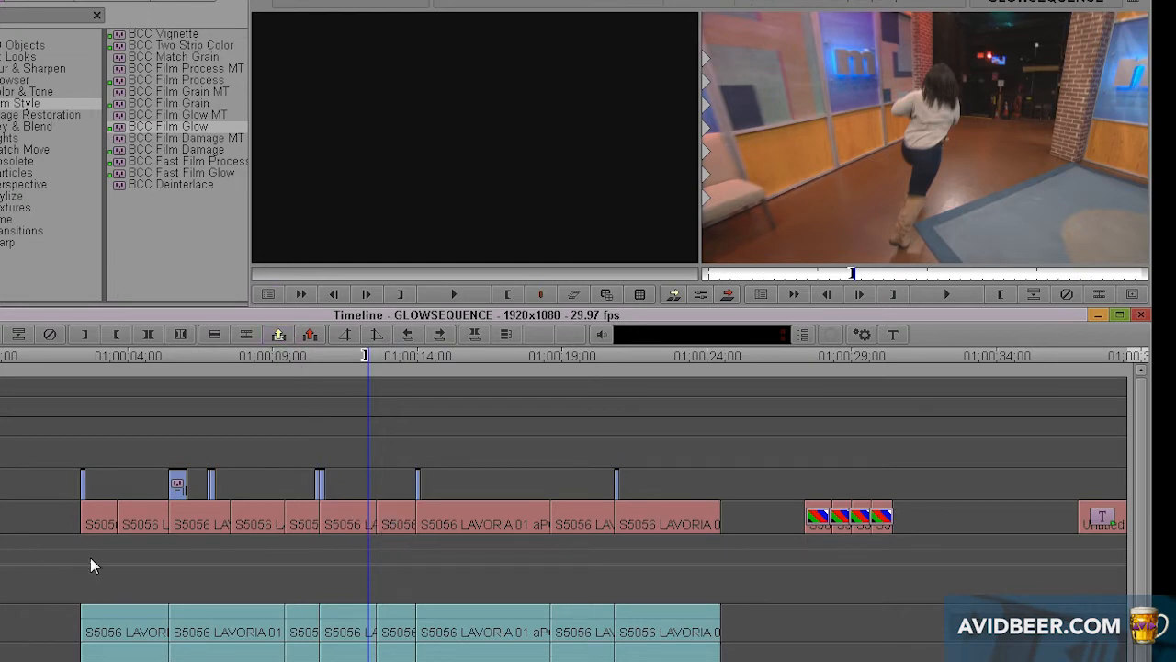
{"action": "mouse_move", "coordinate": [428, 555]}
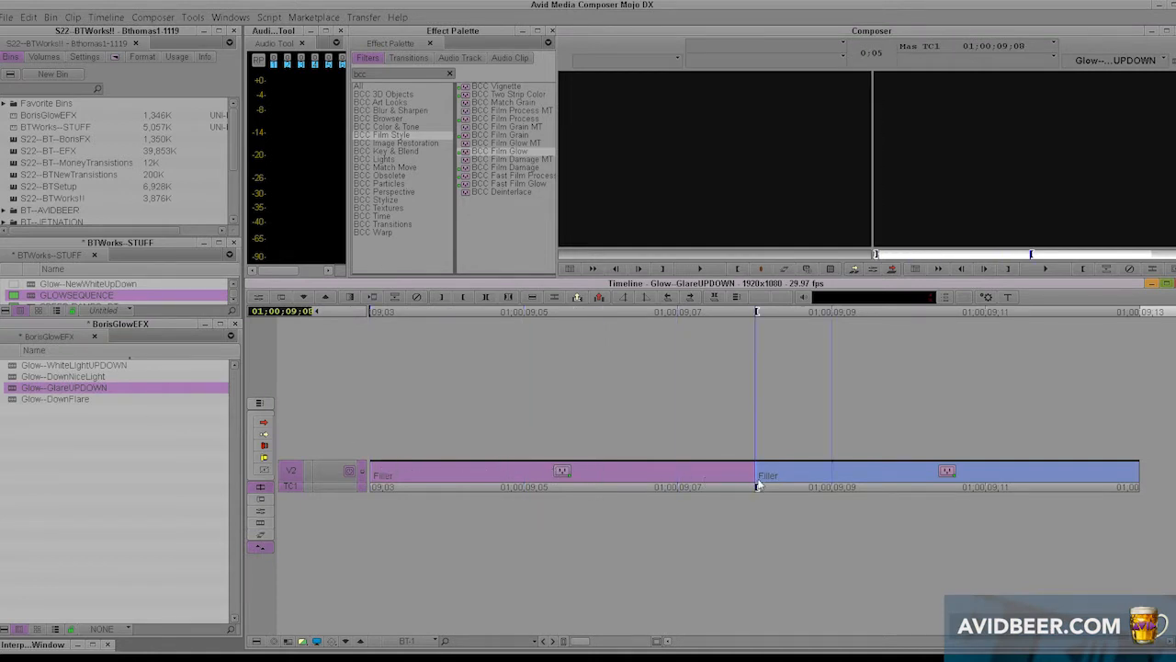
Step: Load Glow--GlareUPDOWN as the source and return GLOWSEQUENCE to the timeline
{"action": "left_click", "coordinate": [1062, 475]}
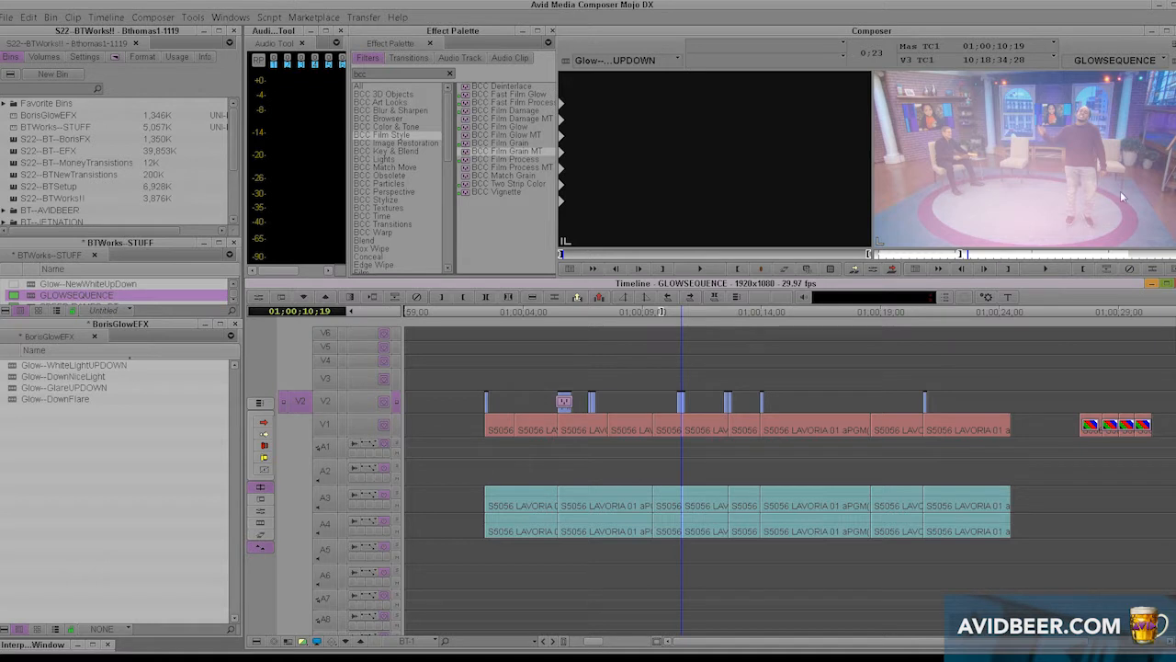
{"action": "mouse_move", "coordinate": [972, 214]}
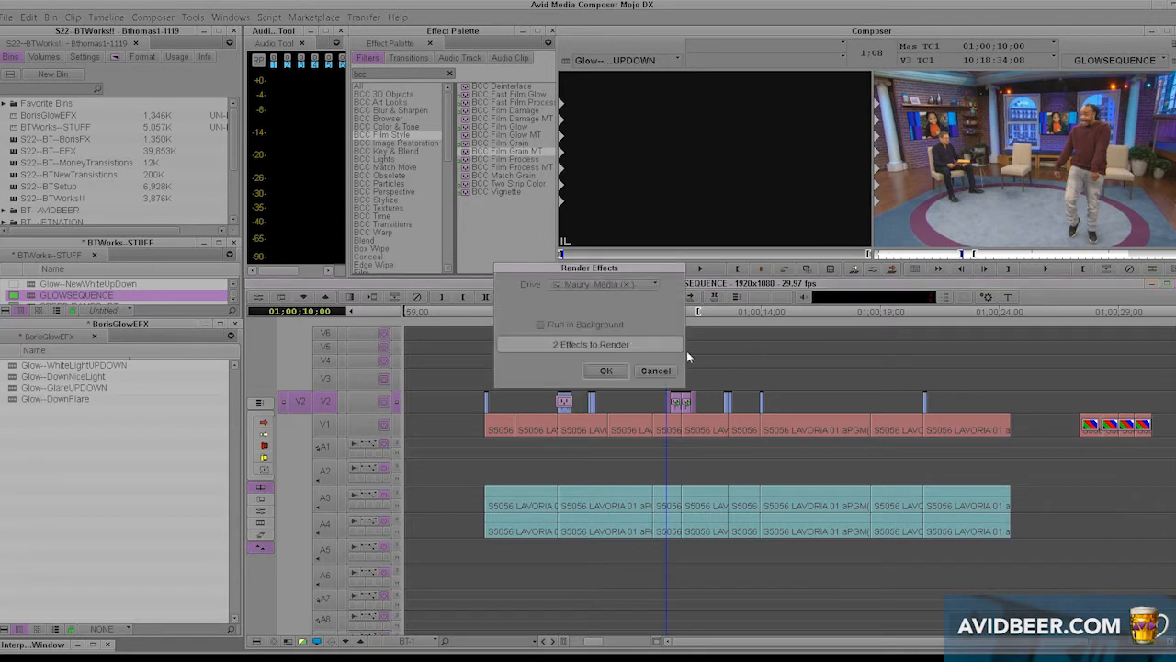
Step: Confirm rendering the two new glow effects on V2
{"action": "left_click", "coordinate": [606, 370]}
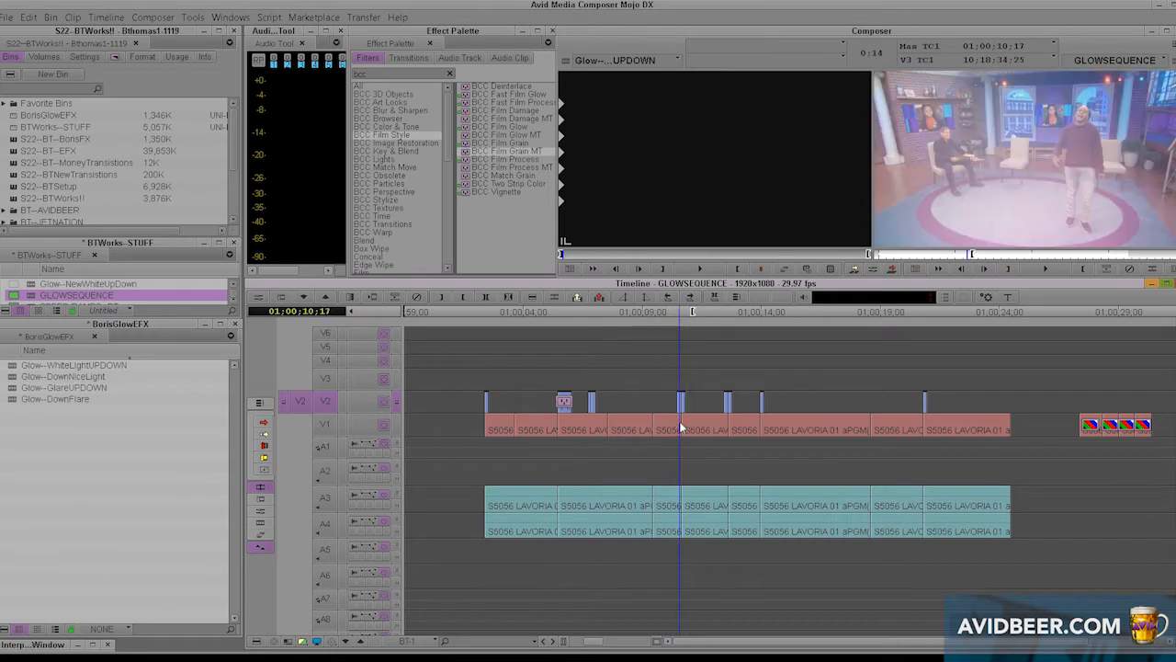
Step: Select the Glow--DownFlare effect clip in the BorisGlowEFX bin
{"action": "left_click", "coordinate": [588, 310]}
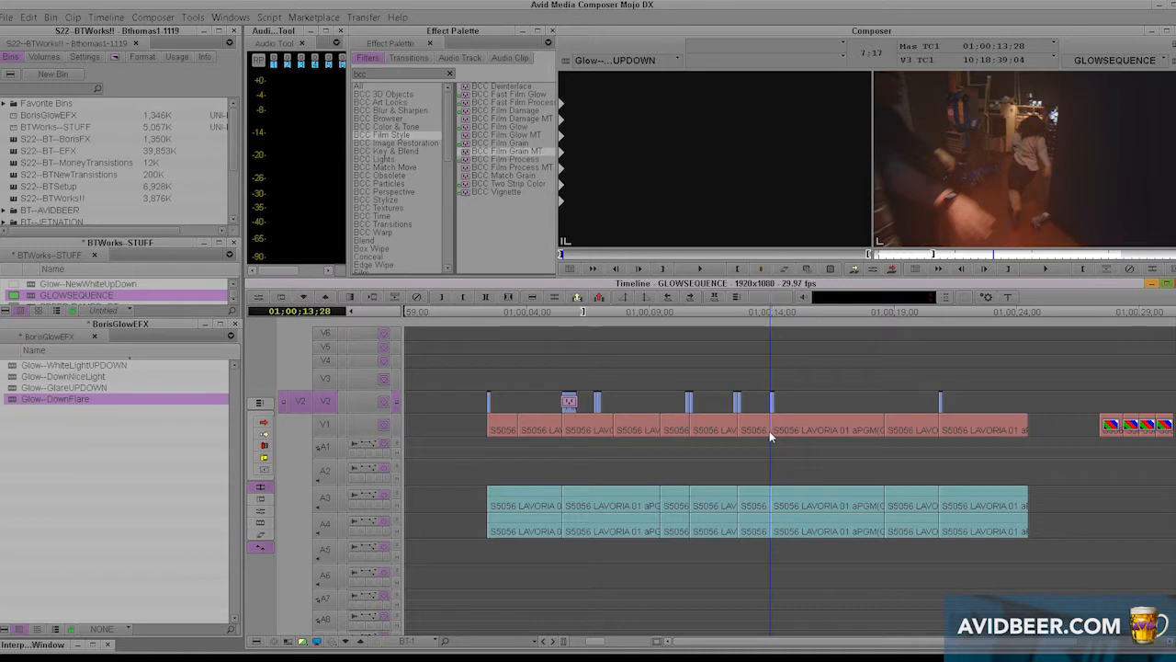
{"action": "mouse_move", "coordinate": [966, 177]}
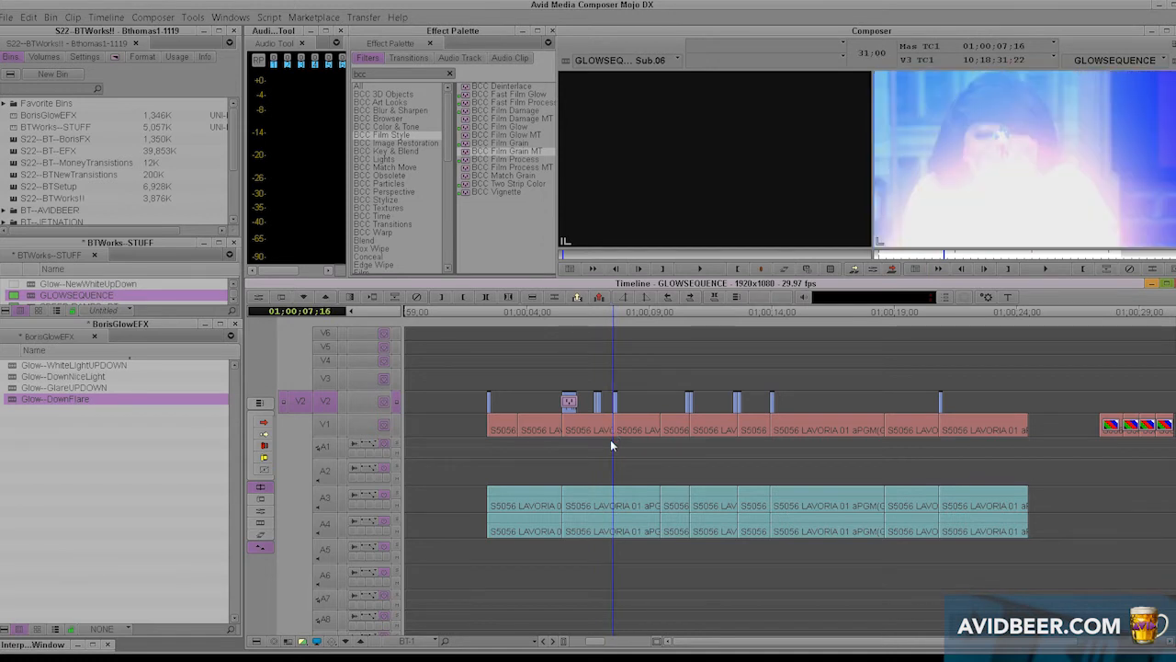
{"action": "mouse_move", "coordinate": [645, 427]}
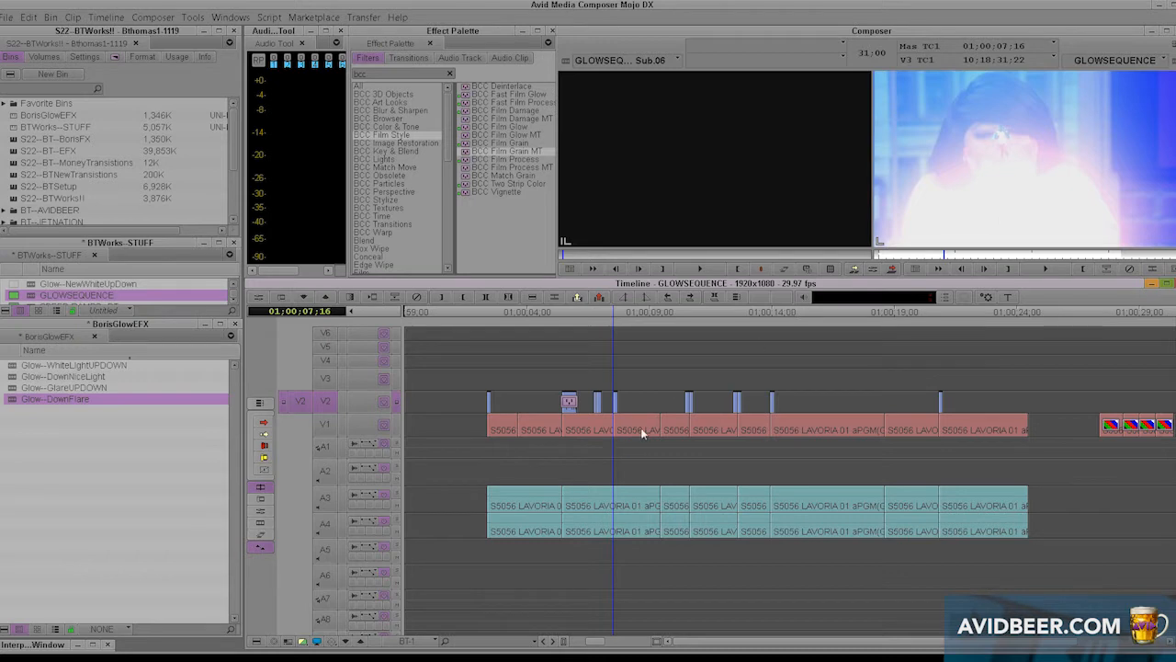
{"action": "mouse_move", "coordinate": [655, 425]}
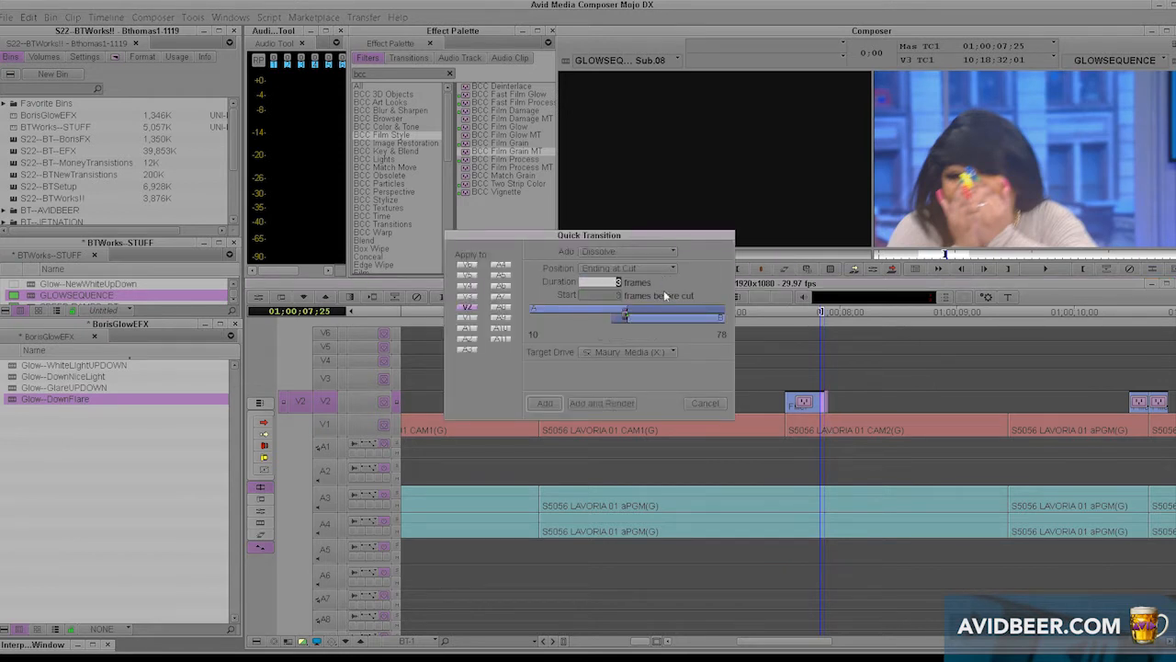
Step: Add the 3-frame dissolve to the V2 glow clip and confirm rendering the effect
{"action": "left_click", "coordinate": [600, 402]}
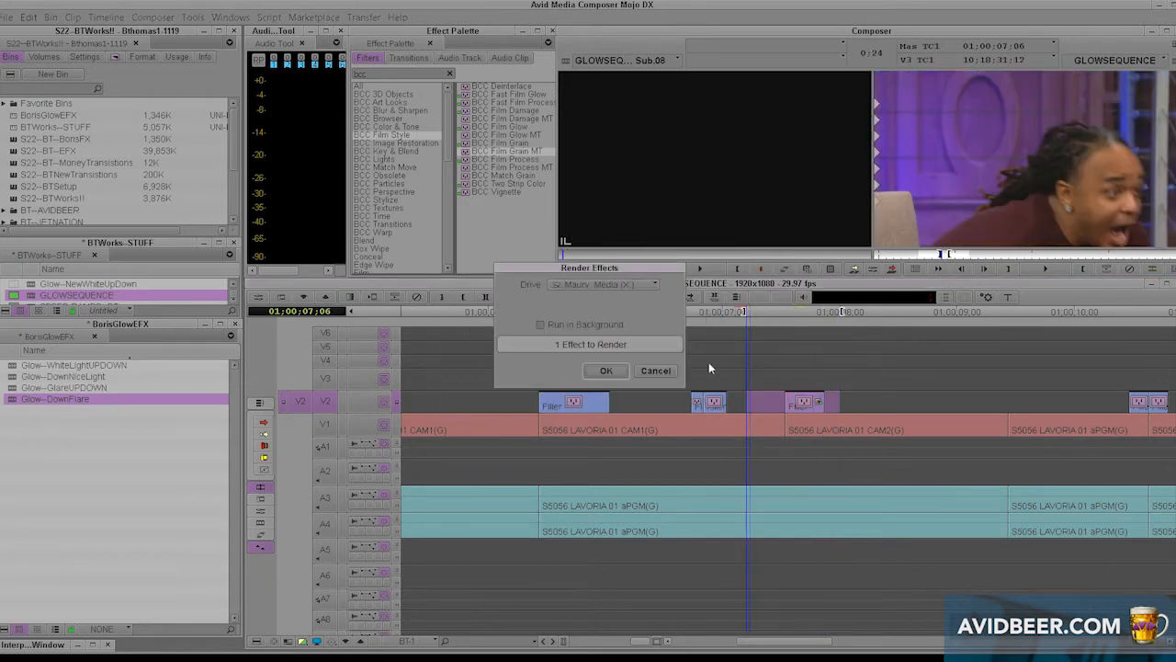
{"action": "left_click", "coordinate": [605, 371]}
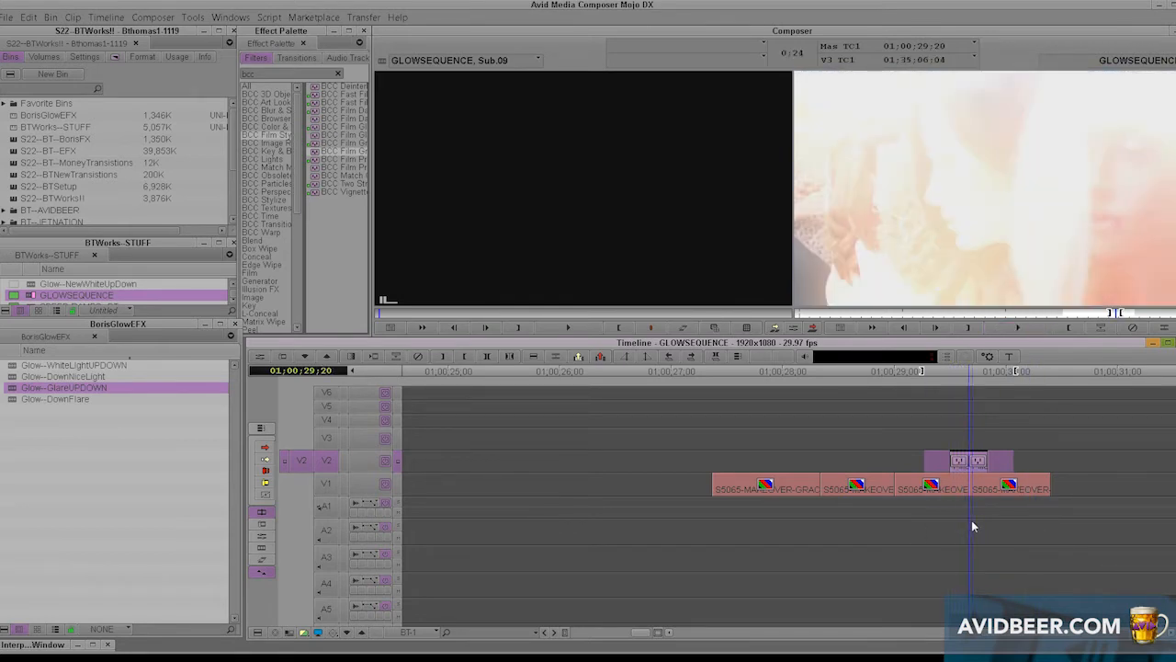
{"action": "mouse_move", "coordinate": [975, 530]}
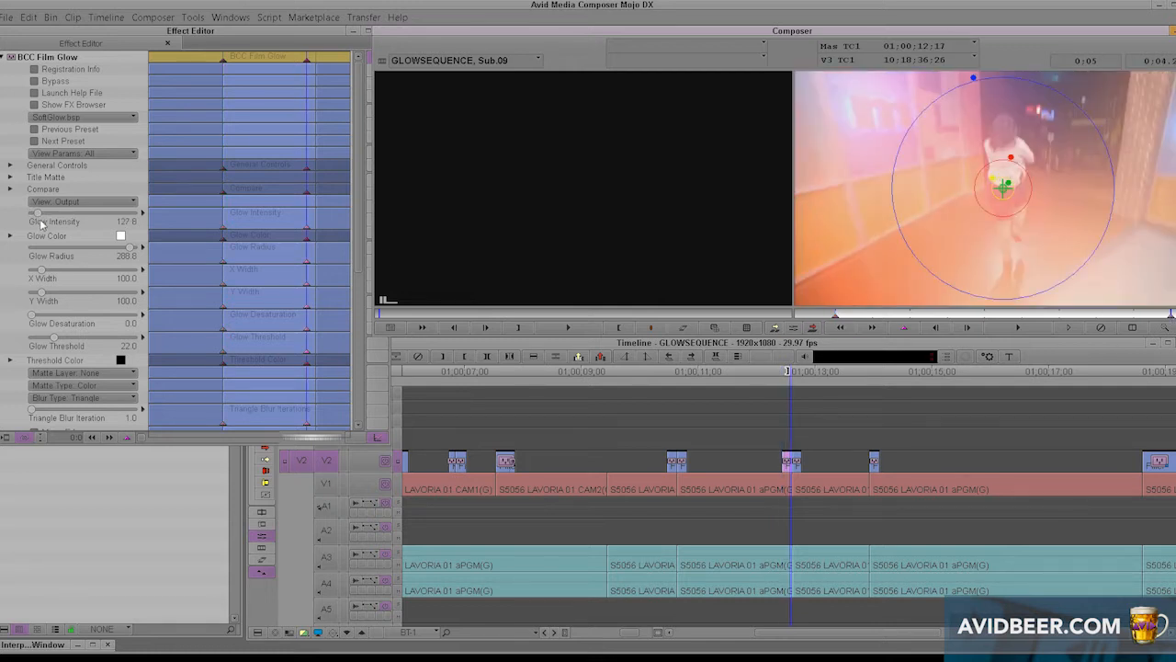
Step: Raise the glow intensity and enlarge the glow radius for a softer glow
{"action": "left_click_drag", "start_coordinate": [42, 213], "coordinate": [73, 213]}
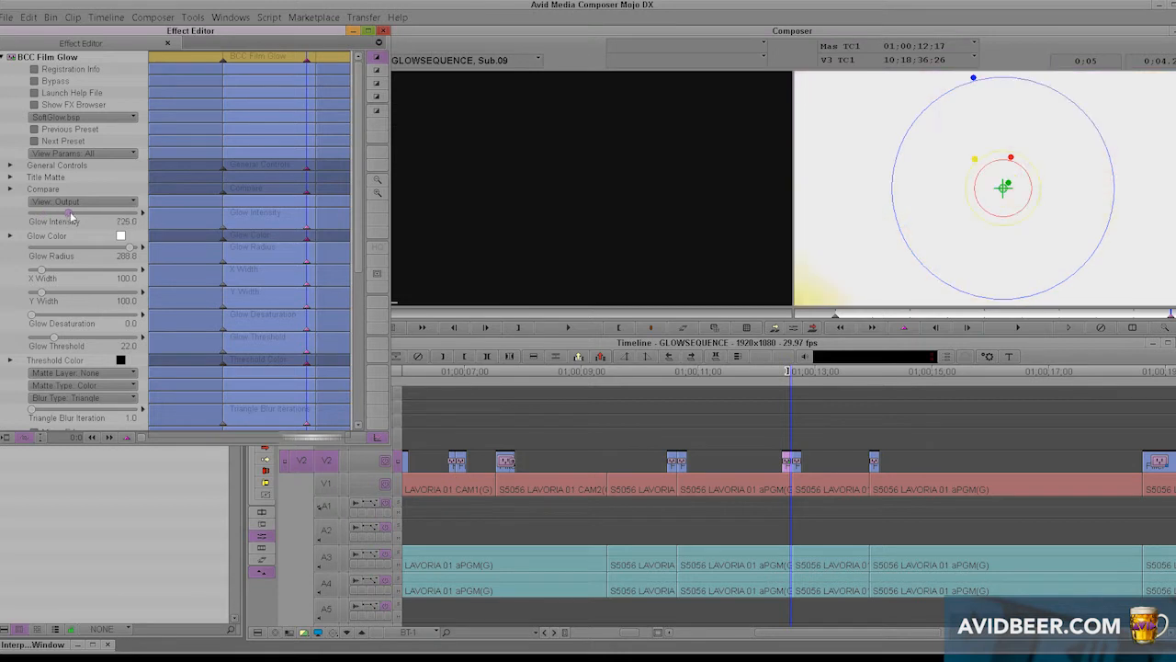
{"action": "left_click_drag", "start_coordinate": [82, 221], "coordinate": [69, 221]}
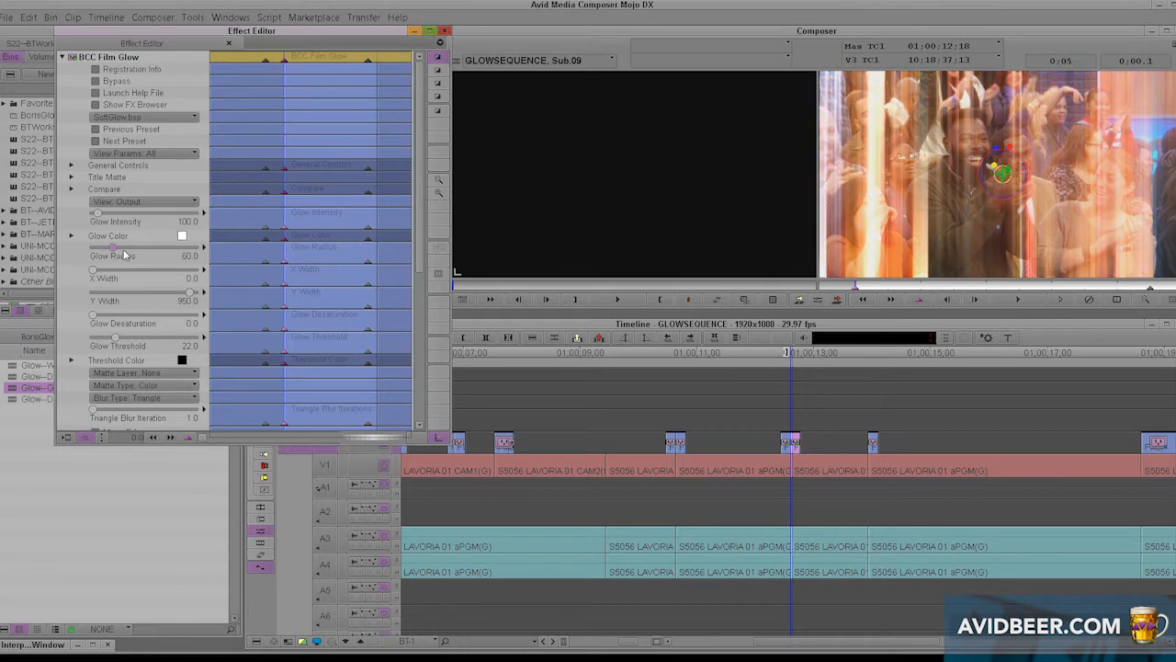
{"action": "left_click_drag", "start_coordinate": [109, 267], "coordinate": [96, 266]}
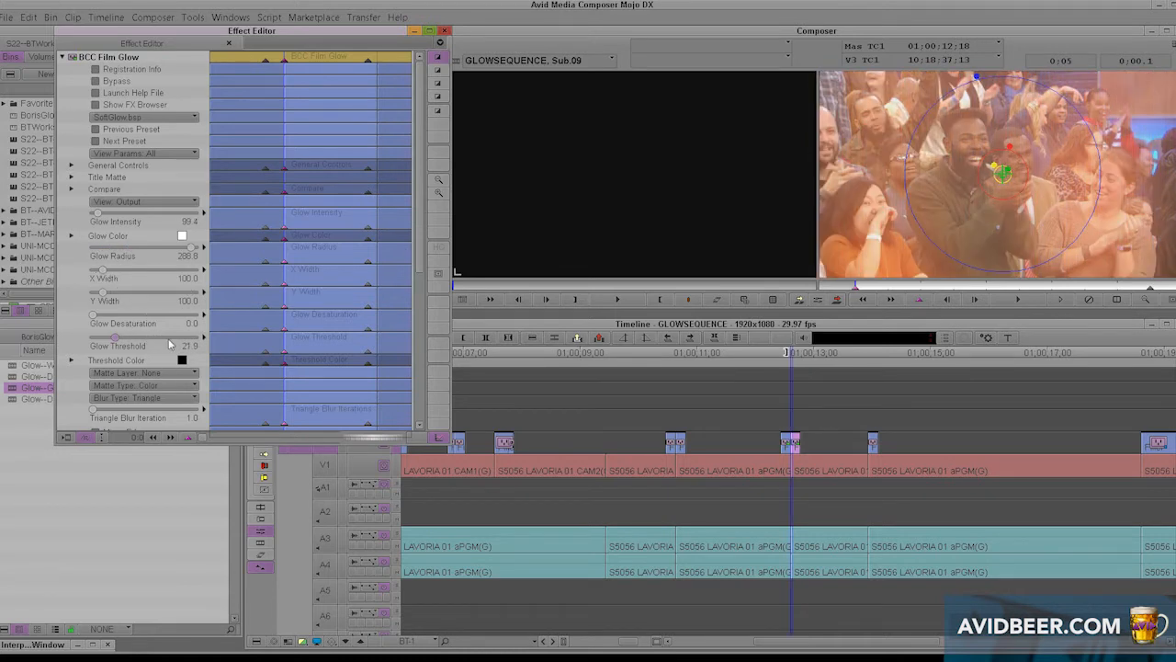
Step: Try Subtract, Darken and Lighten as the Apply Mode, settling on Darken
{"action": "scroll", "scroll_direction": "down", "scroll_amount": 3}
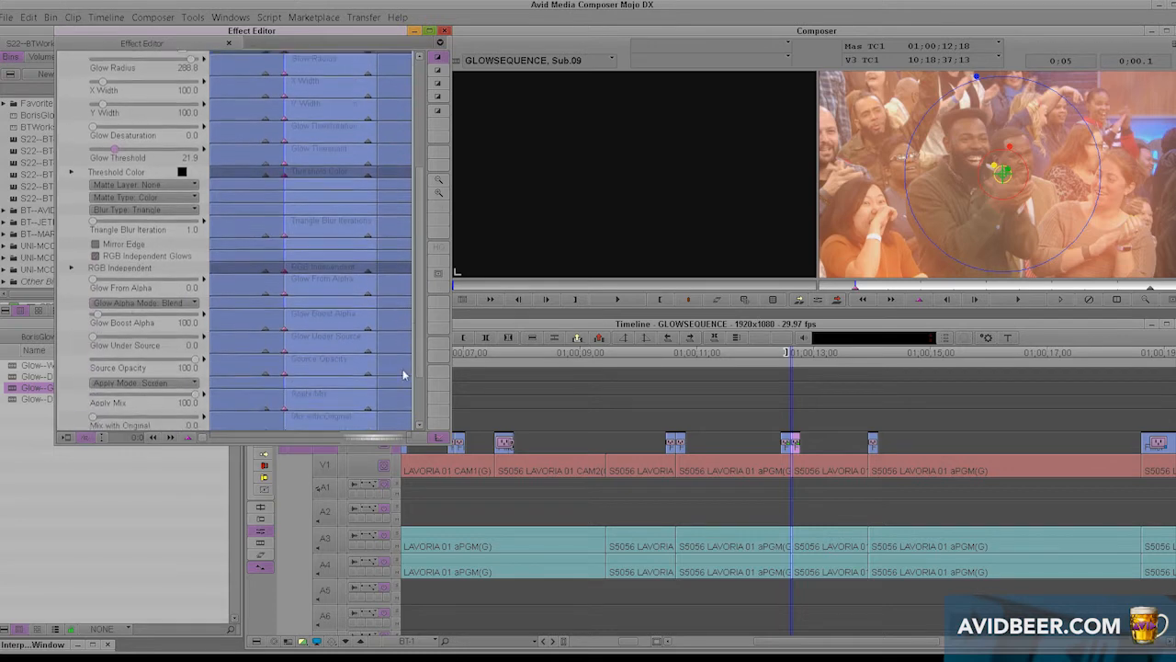
{"action": "scroll", "scroll_direction": "down", "scroll_amount": 3}
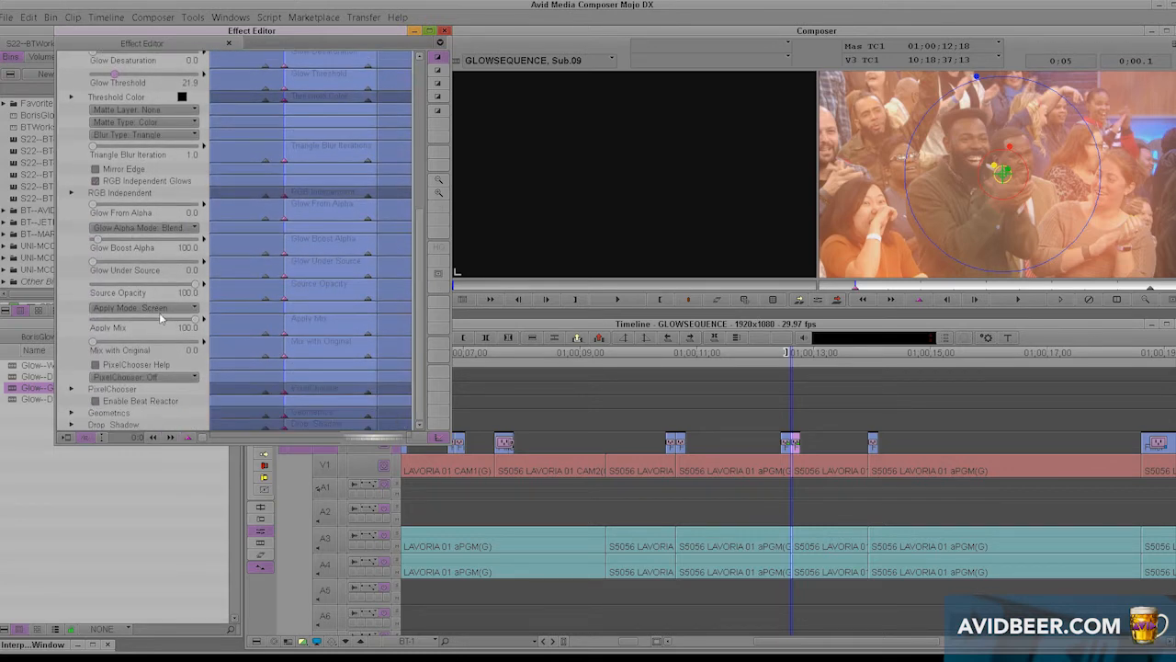
{"action": "left_click", "coordinate": [143, 307]}
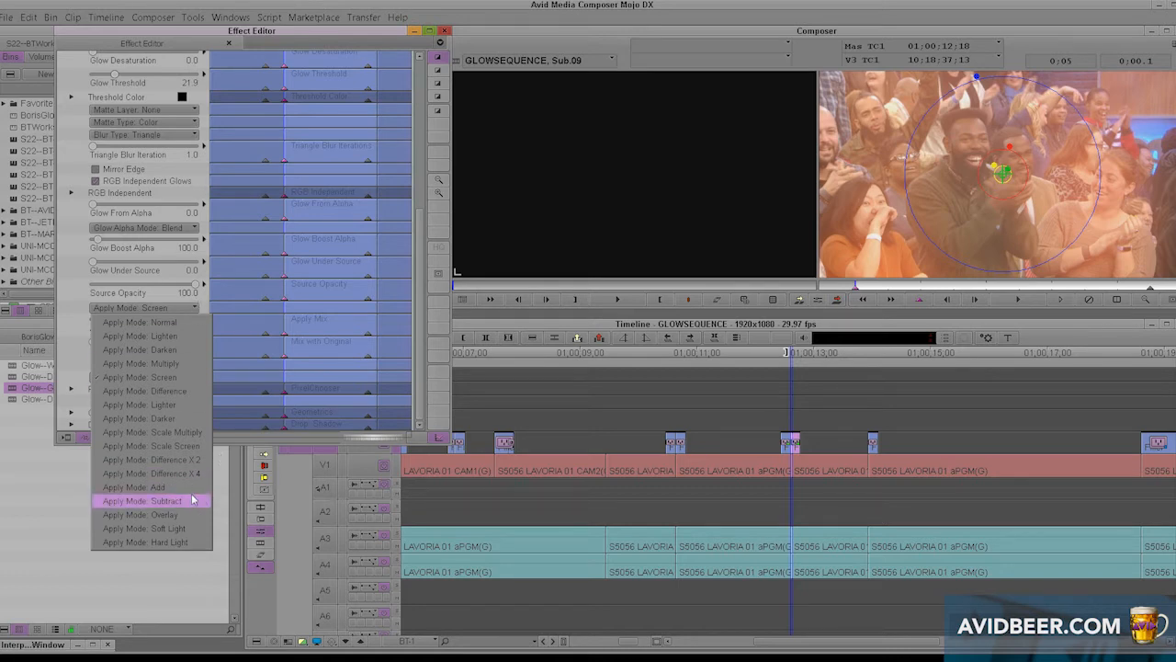
{"action": "left_click", "coordinate": [142, 500]}
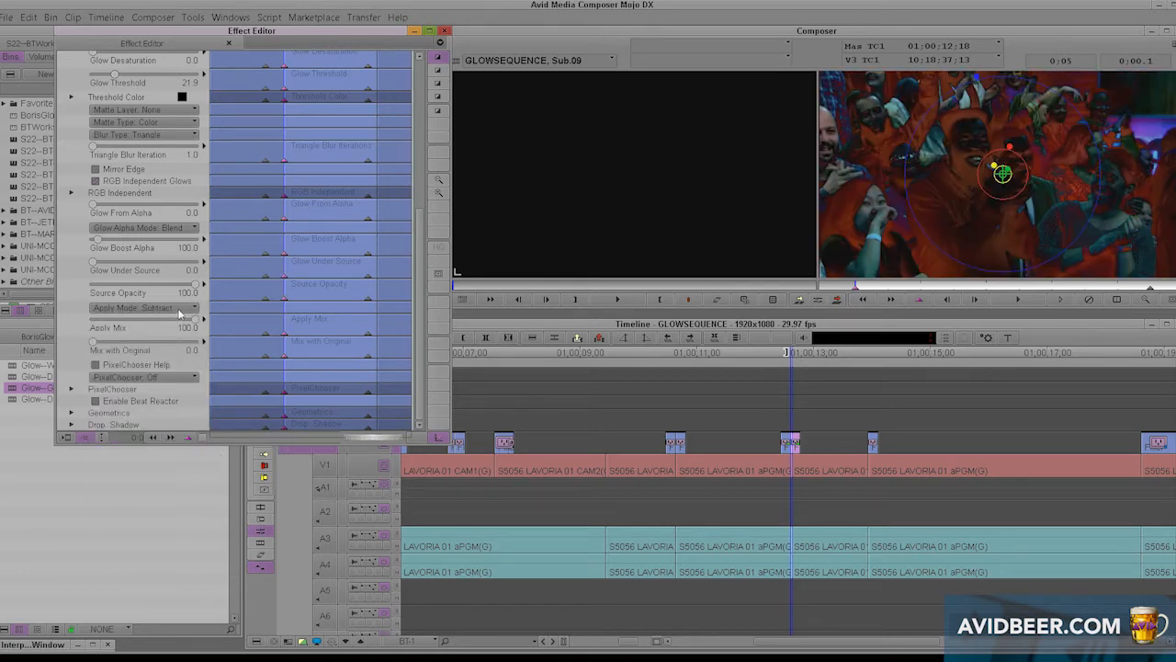
{"action": "left_click", "coordinate": [143, 306]}
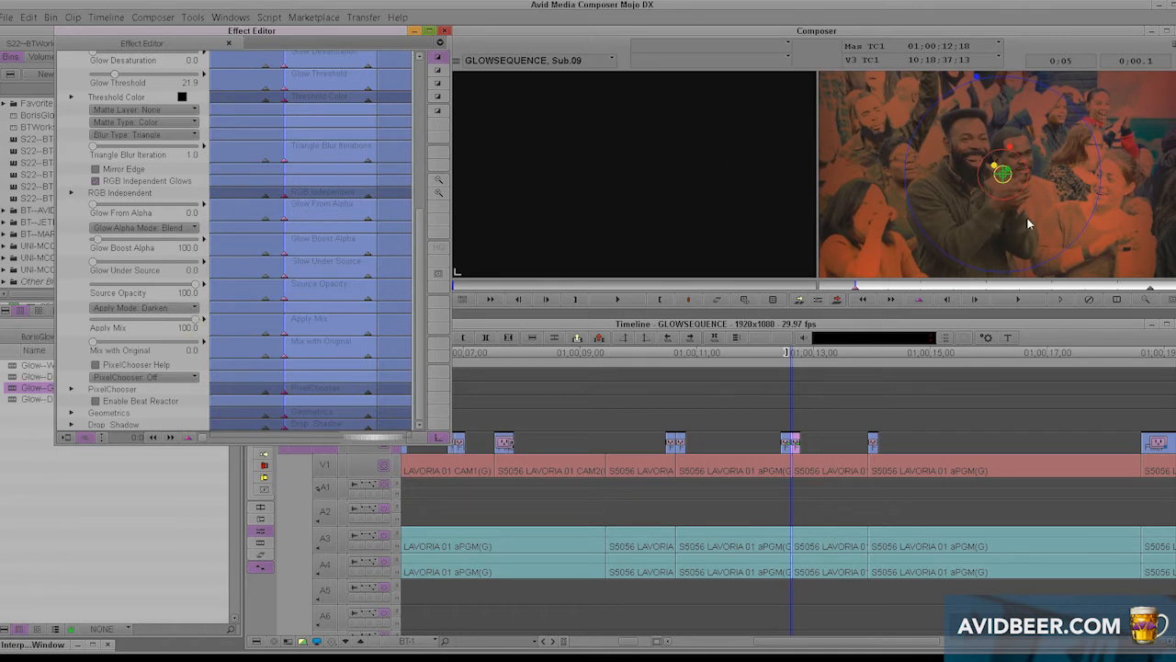
{"action": "mouse_move", "coordinate": [167, 312]}
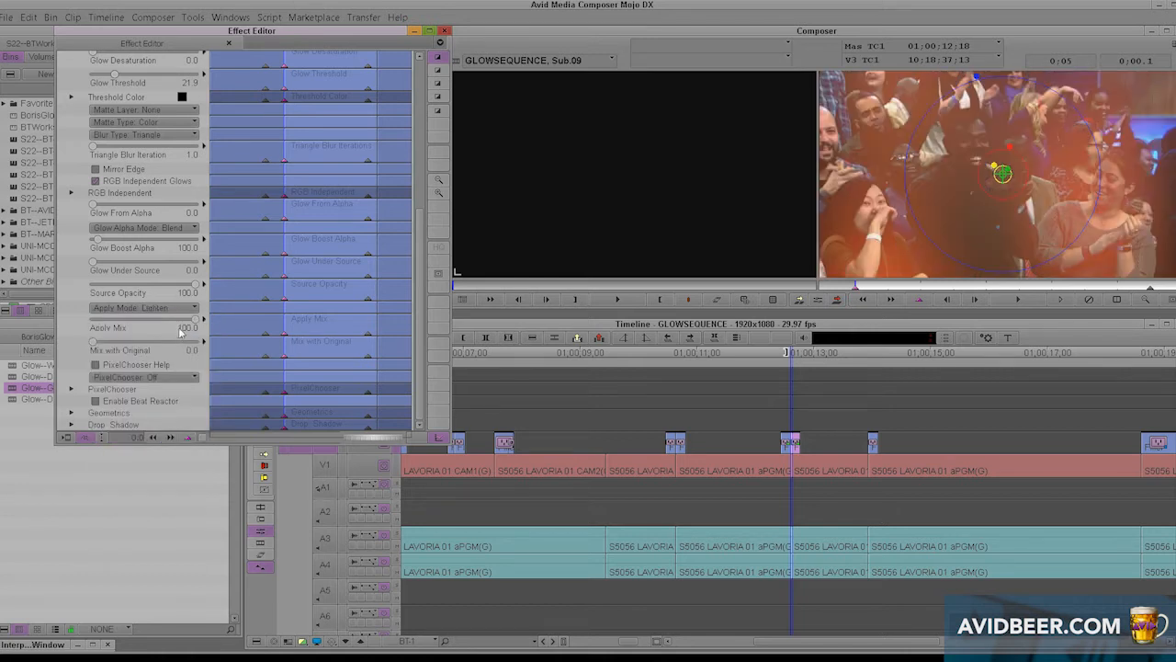
{"action": "left_click", "coordinate": [143, 307]}
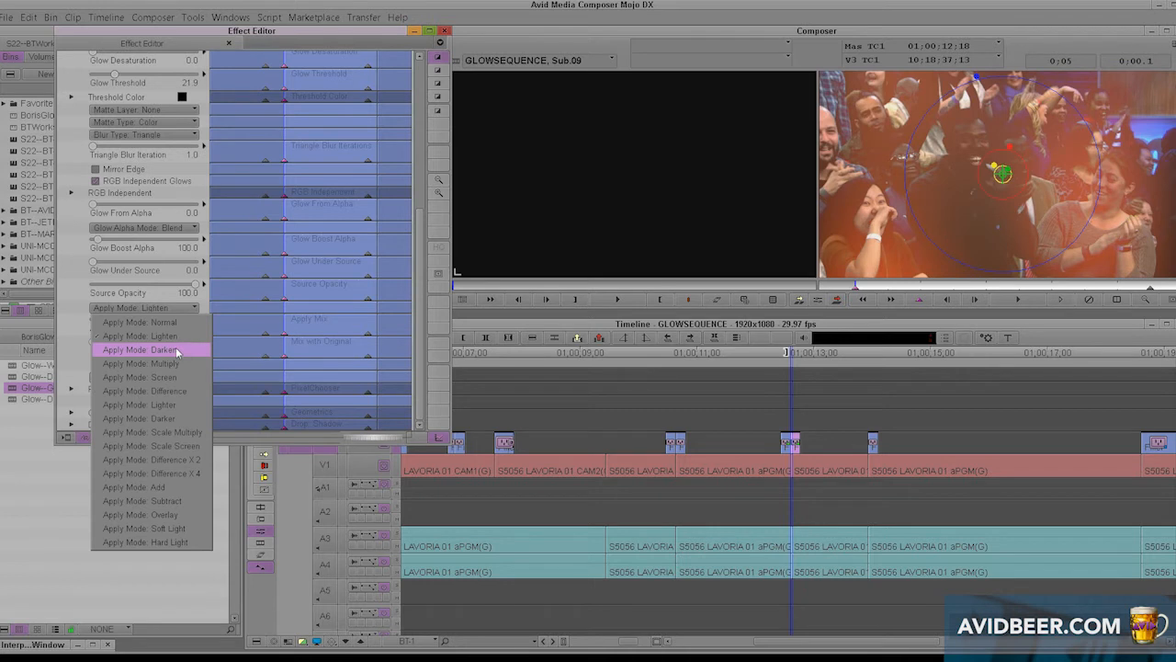
{"action": "left_click", "coordinate": [143, 348]}
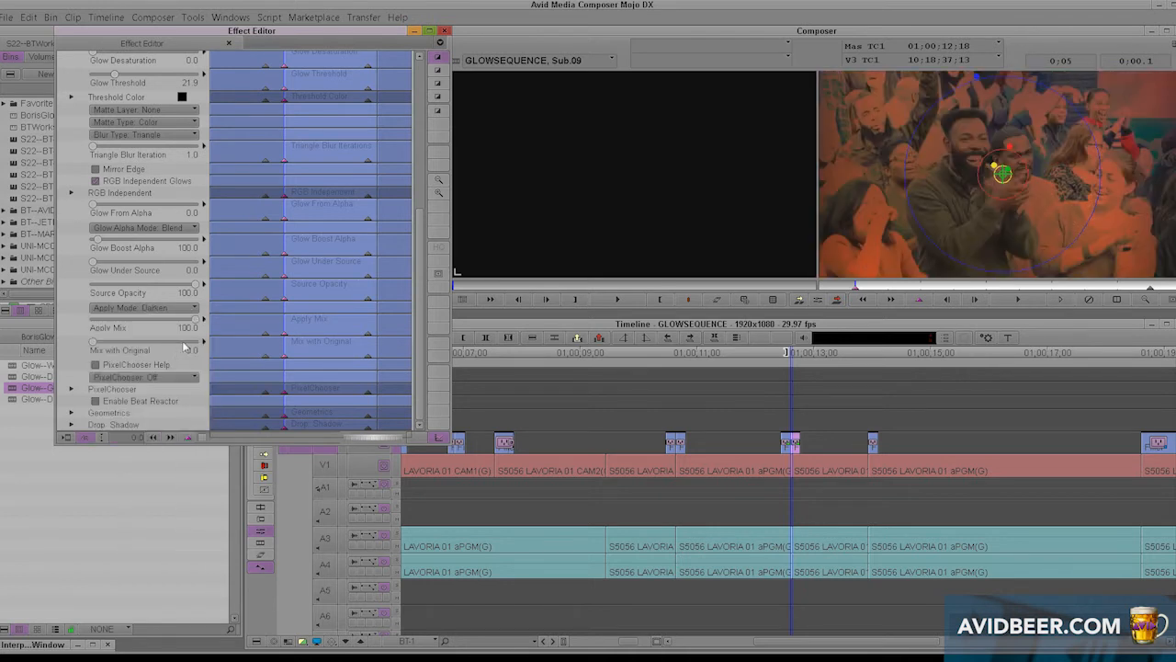
{"action": "left_click", "coordinate": [143, 307]}
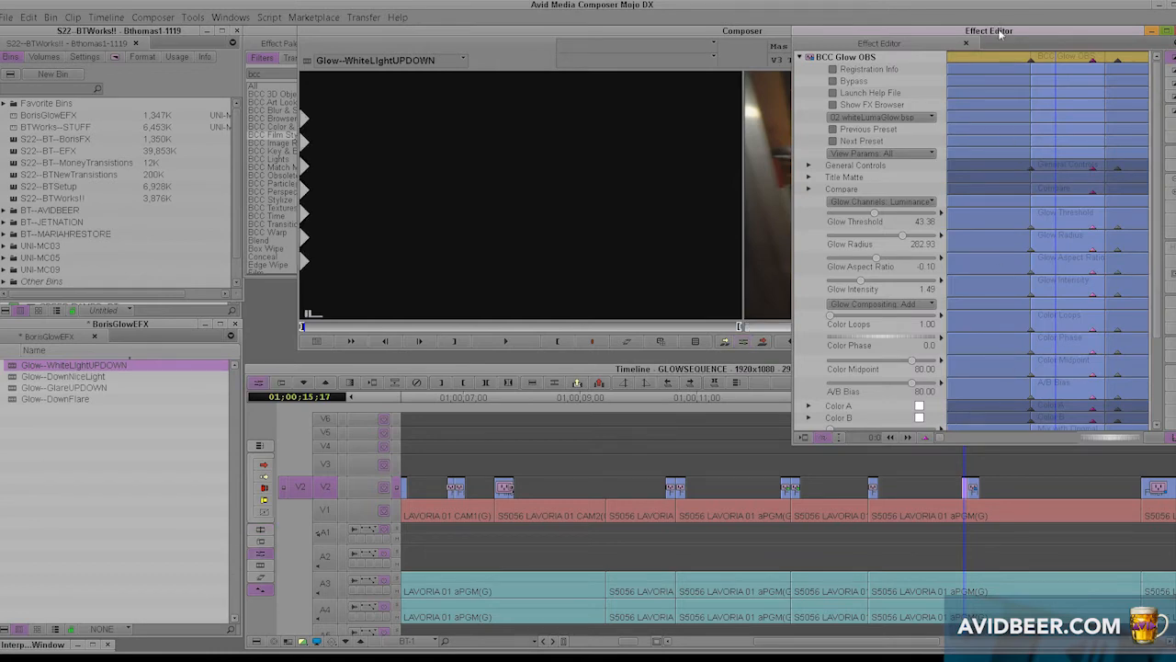
Step: Move the Effect Editor aside and set the Glow Threshold to about 70.6
{"action": "left_click_drag", "start_coordinate": [989, 30], "coordinate": [239, 30]}
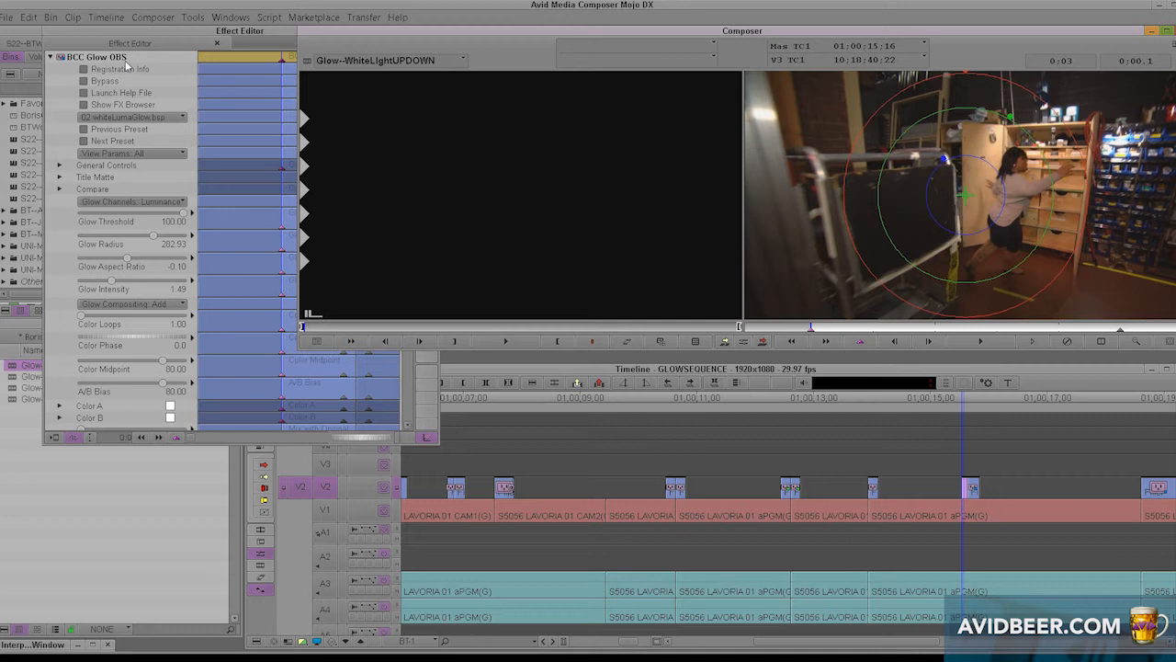
{"action": "mouse_move", "coordinate": [814, 157]}
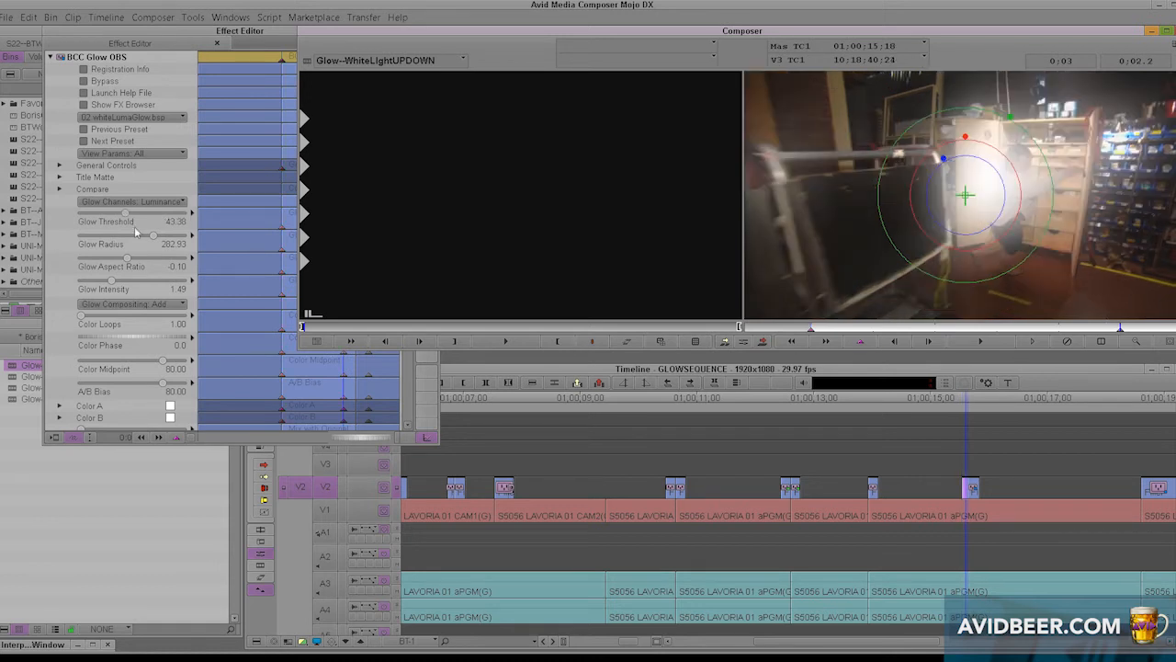
{"action": "left_click_drag", "start_coordinate": [124, 213], "coordinate": [190, 212]}
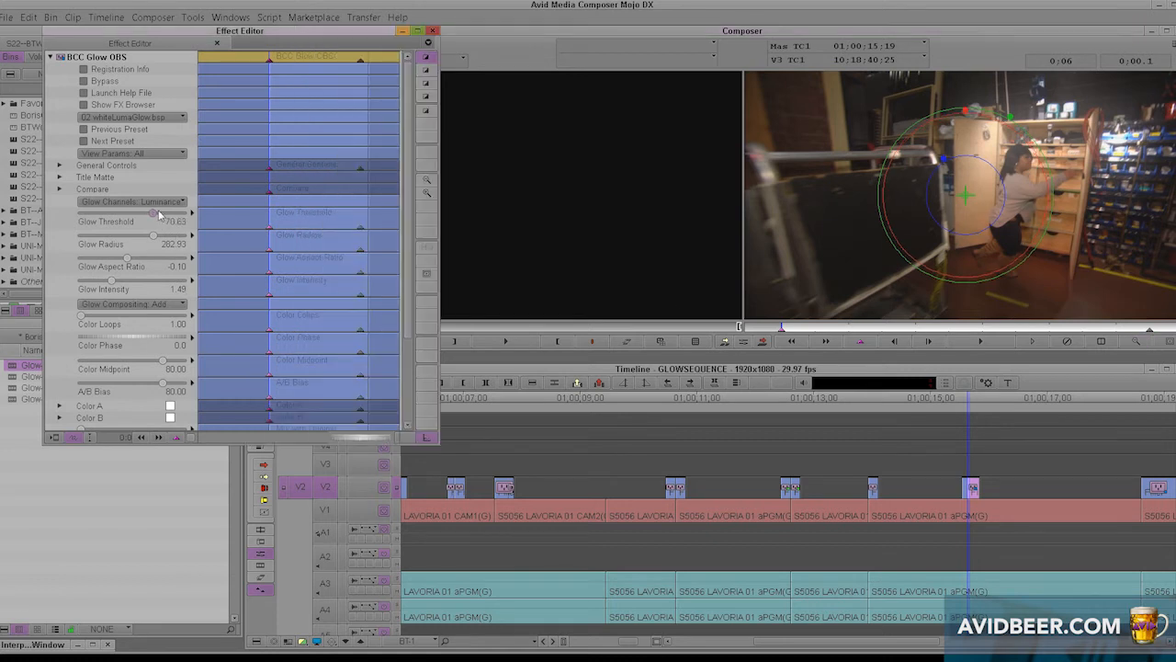
{"action": "left_click_drag", "start_coordinate": [152, 212], "coordinate": [129, 213]}
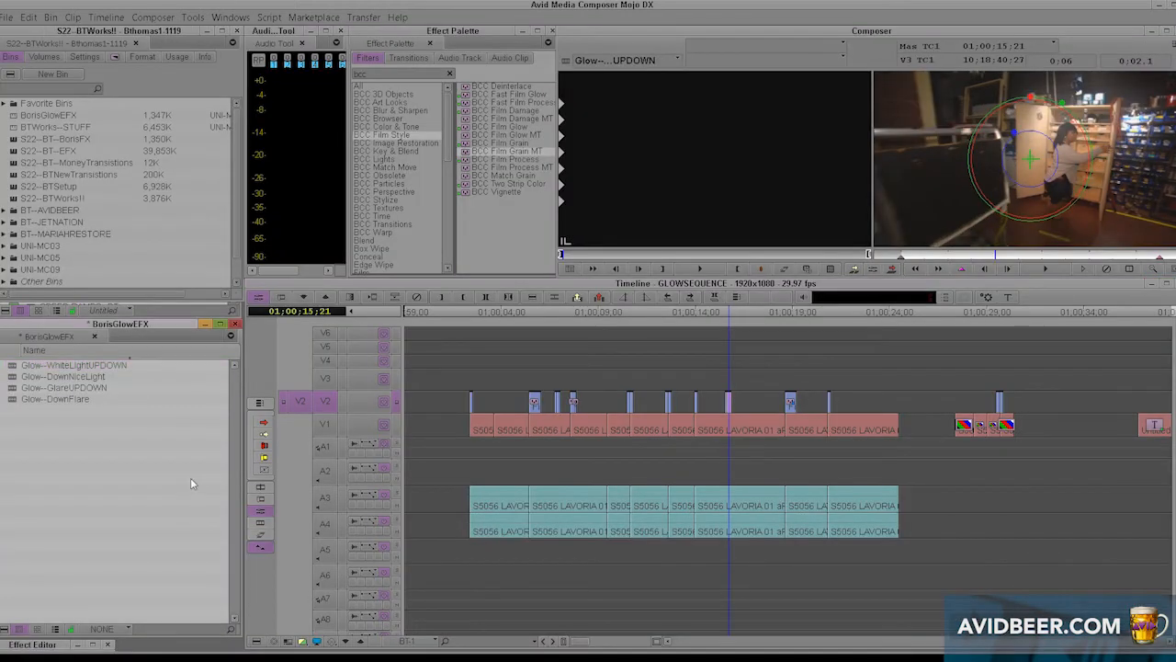
Step: Load Glow--DownFlare, then Glow--GlareUPDOWN, from the BorisGlowEFX bin into the Source monitor
{"action": "left_click", "coordinate": [55, 400]}
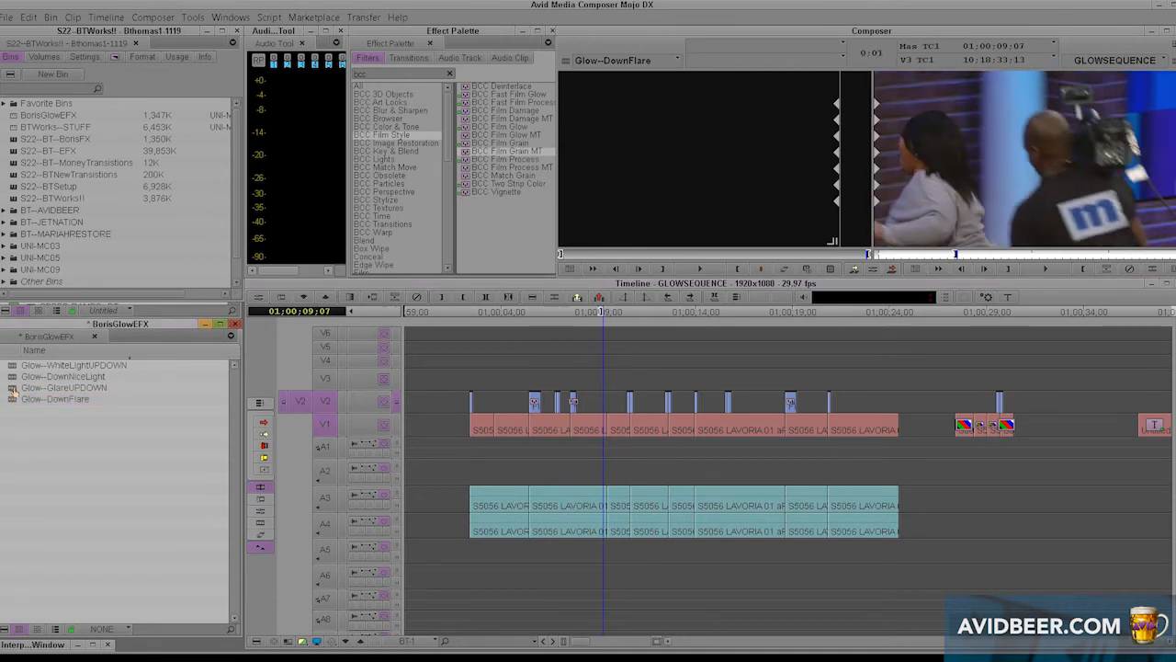
{"action": "left_click", "coordinate": [55, 387]}
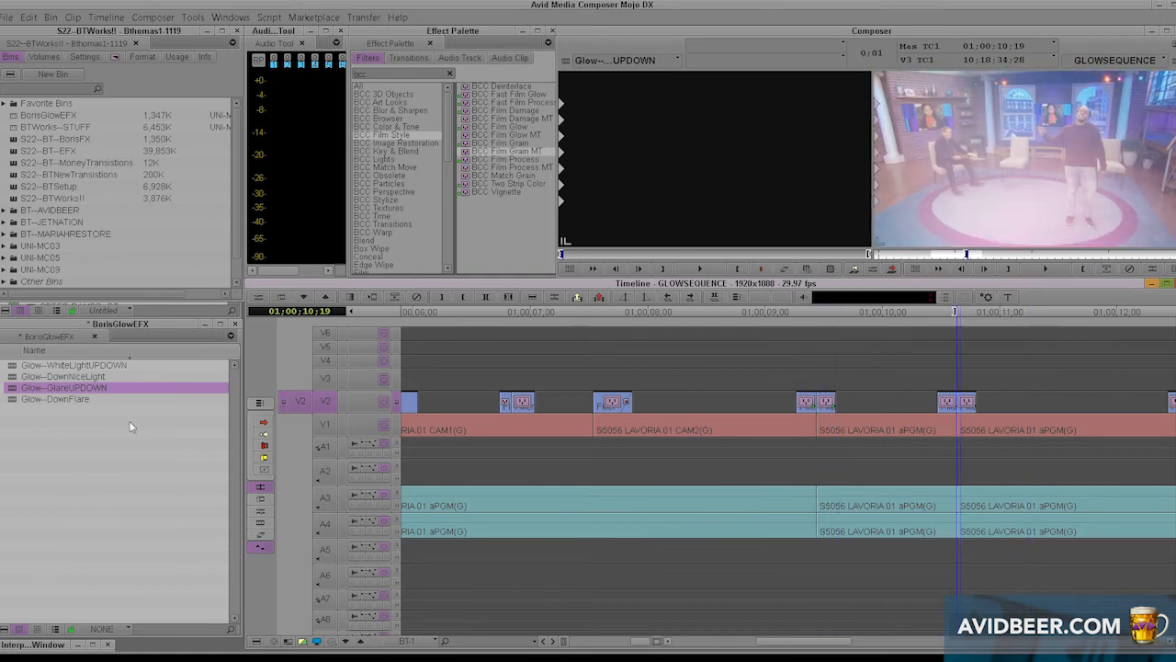
{"action": "left_click", "coordinate": [62, 375]}
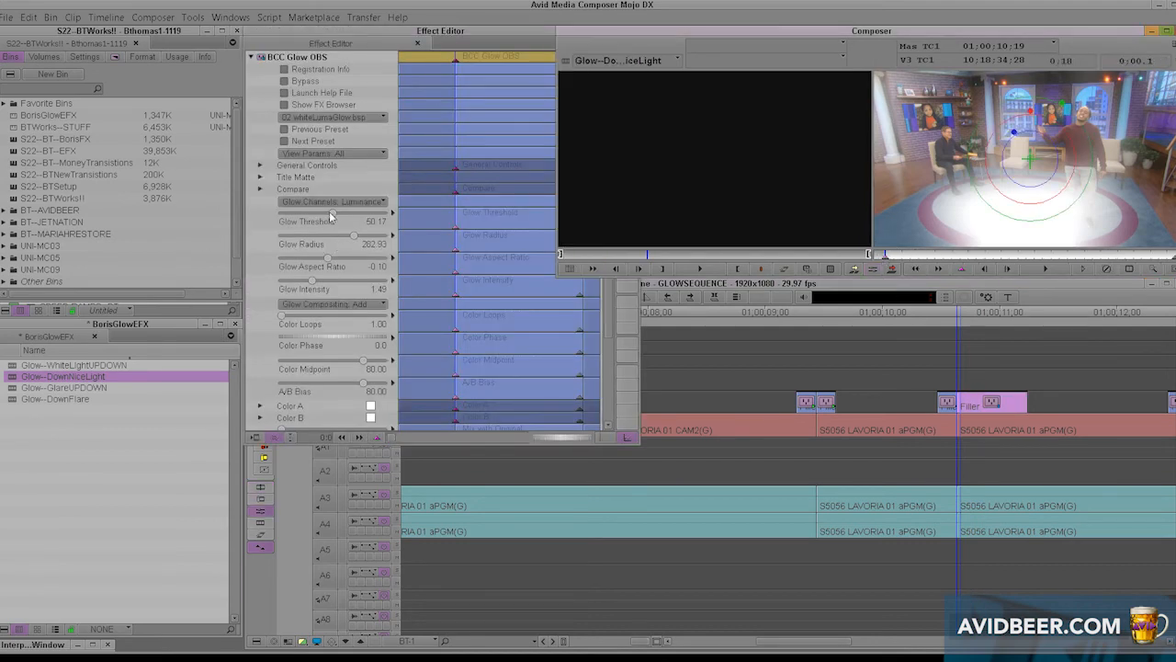
Step: Adjust the Glow Threshold slider for the Glow--DownNiceLight glow on V2
{"action": "left_click_drag", "start_coordinate": [331, 233], "coordinate": [321, 232]}
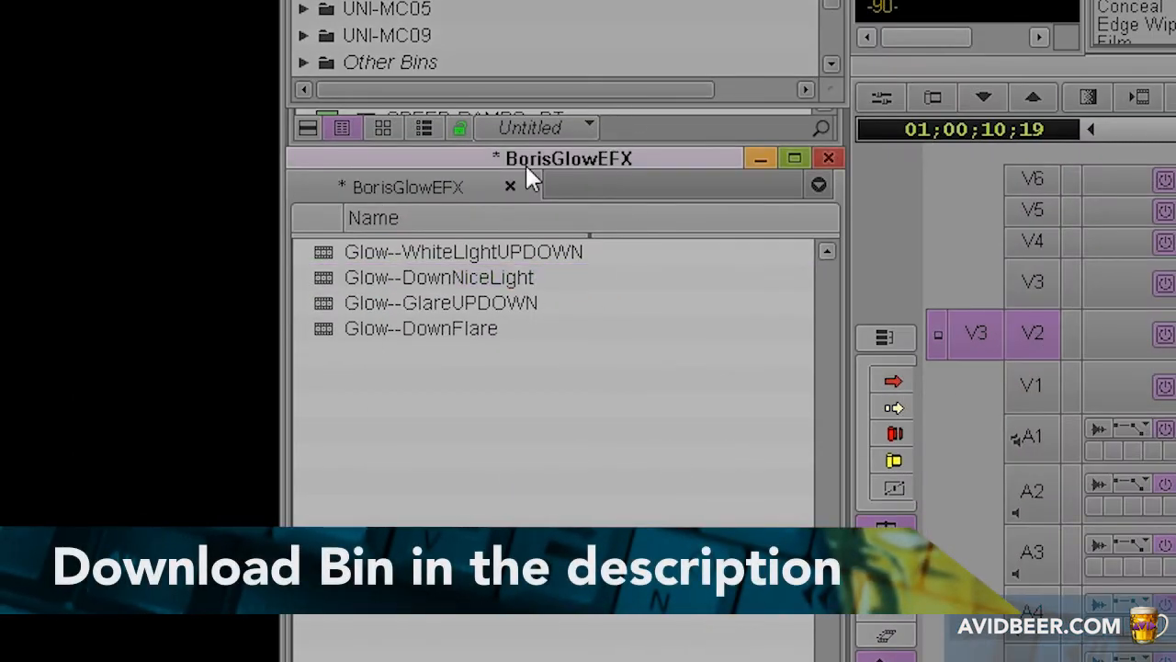
{"action": "left_click", "coordinate": [441, 302]}
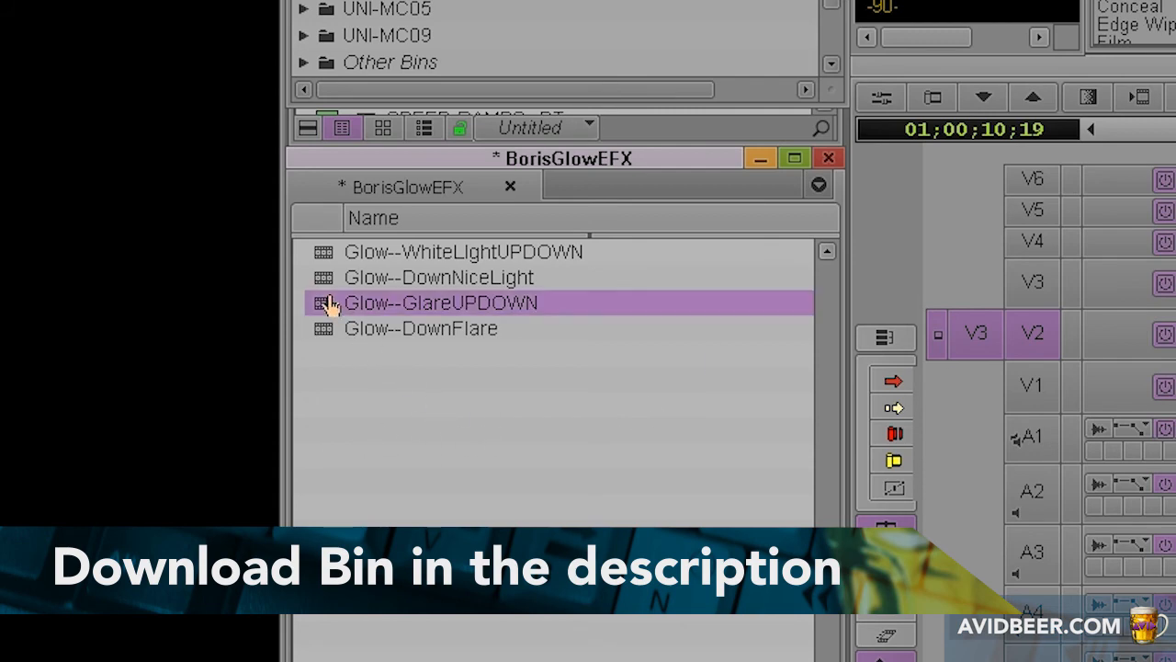